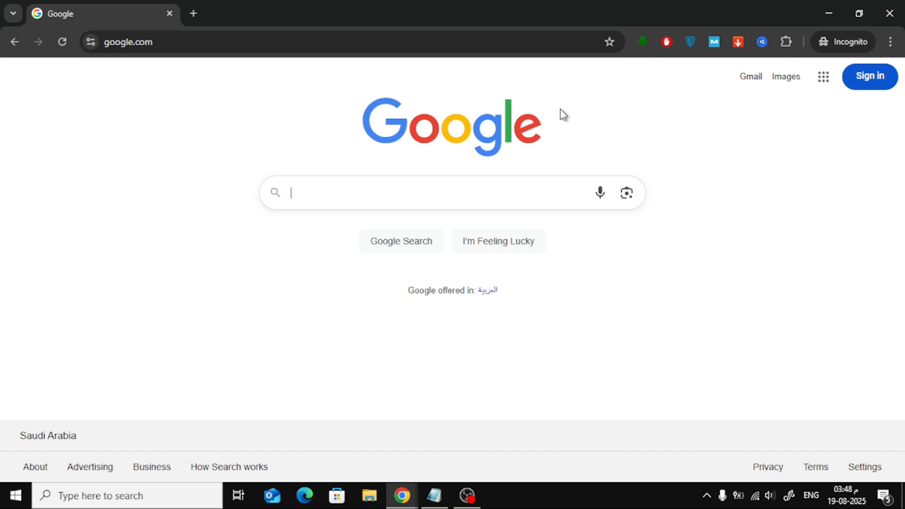
- Search Google for 'download rainmeter' and open the official rainmeter.net result
{"action": "type", "text": "download rainmeter"}
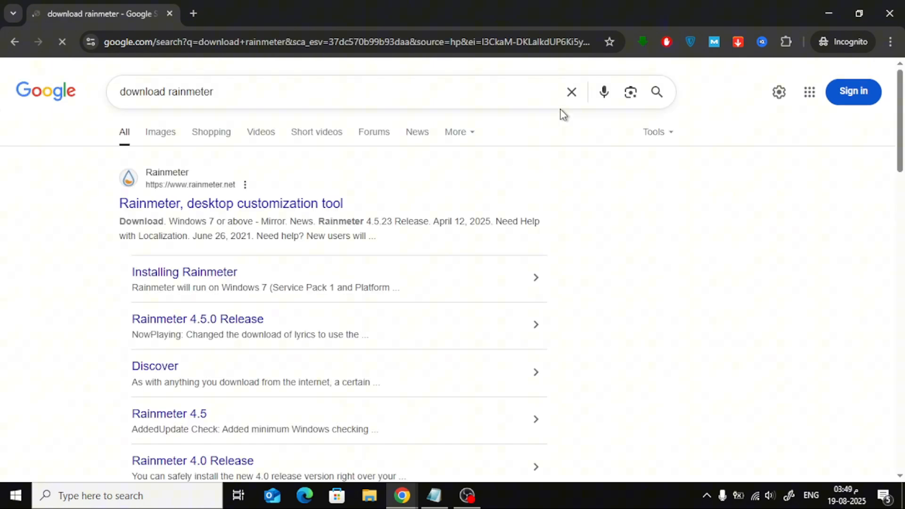
{"action": "left_click", "coordinate": [231, 204]}
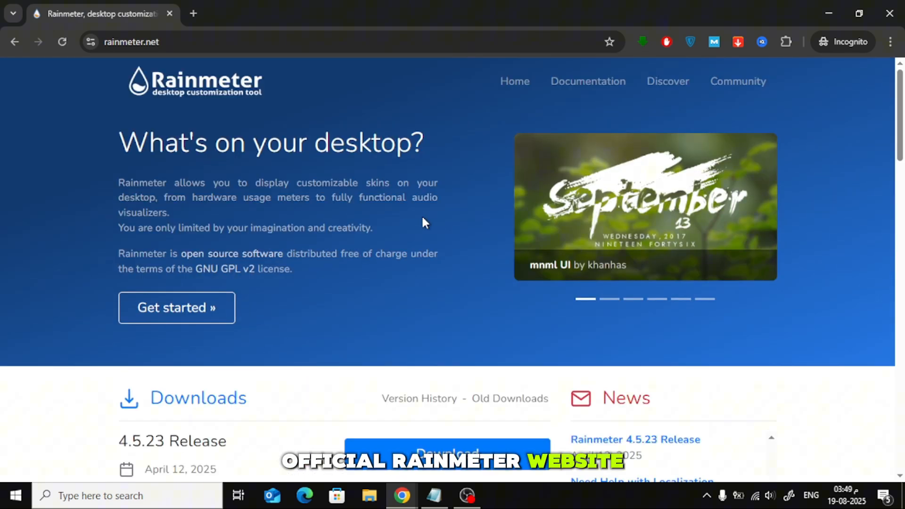
- Download the Rainmeter 4.5.23 installer into Downloads and launch it
{"action": "scroll", "scroll_direction": "down", "scroll_amount": 3}
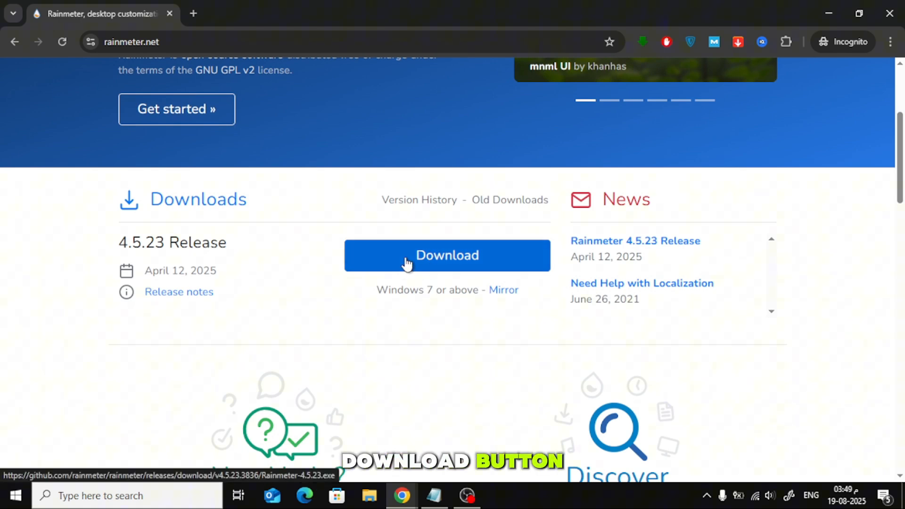
{"action": "left_click", "coordinate": [446, 255]}
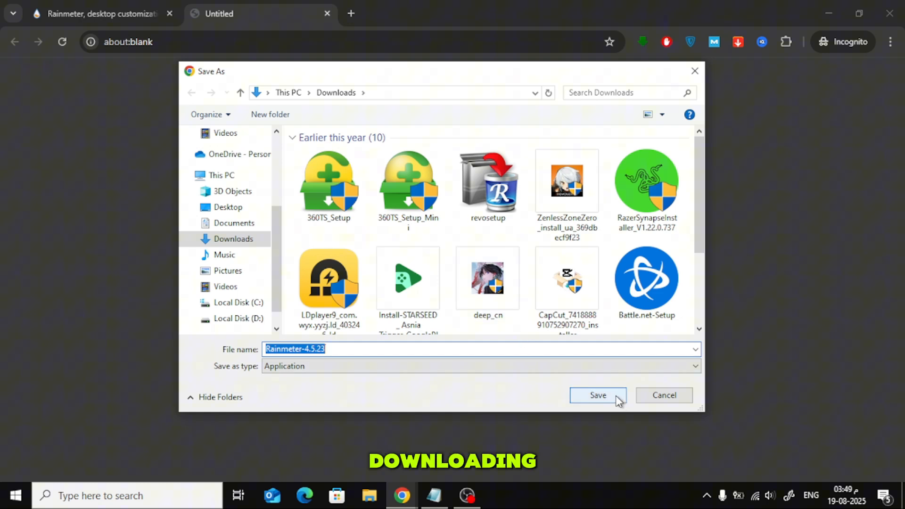
{"action": "left_click", "coordinate": [598, 395]}
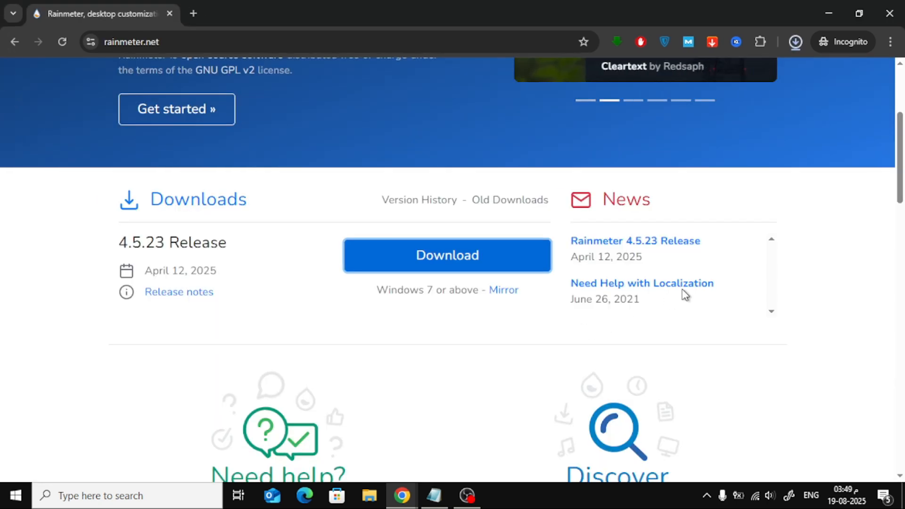
{"action": "left_click", "coordinate": [795, 41]}
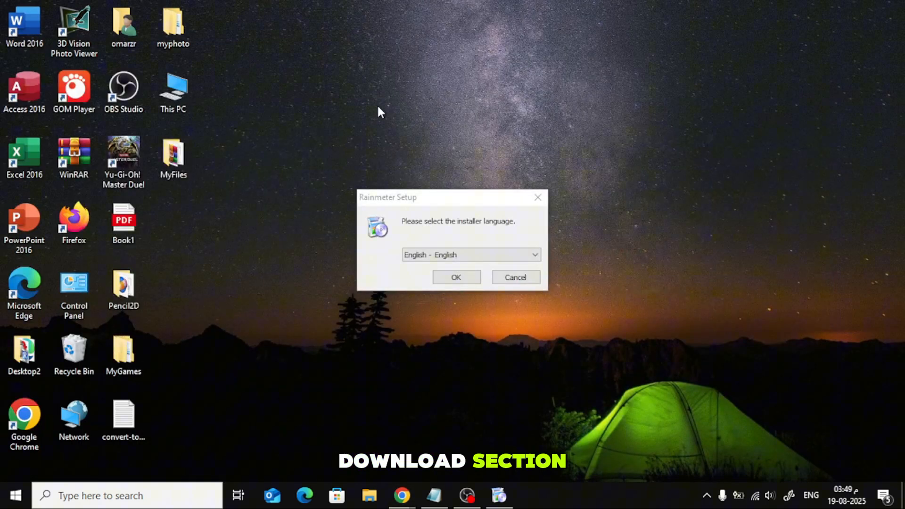
- Install Rainmeter in English as a standard install into Program Files, running it on finish
{"action": "left_click", "coordinate": [455, 277]}
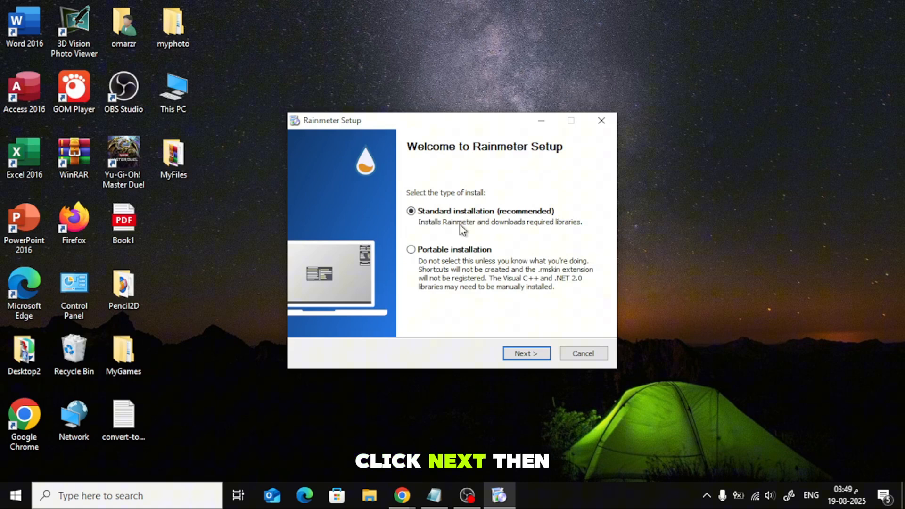
{"action": "left_click", "coordinate": [525, 353]}
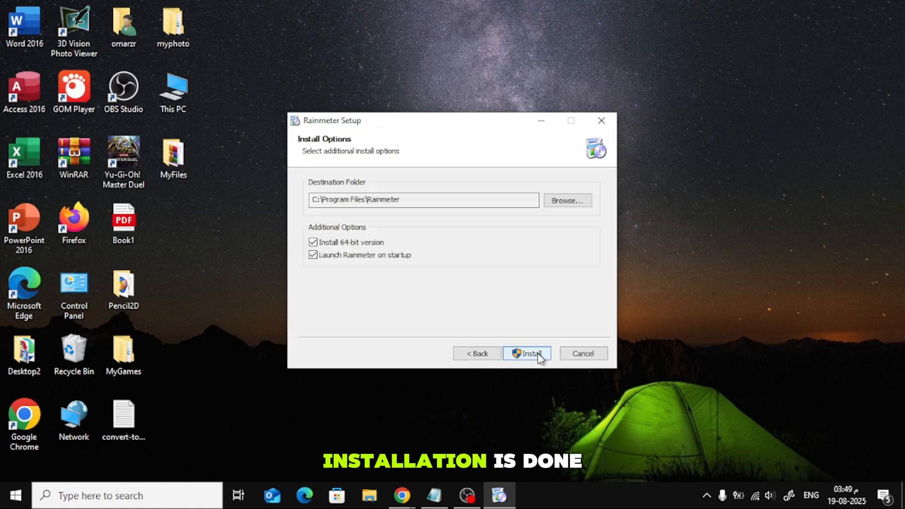
{"action": "left_click", "coordinate": [526, 353]}
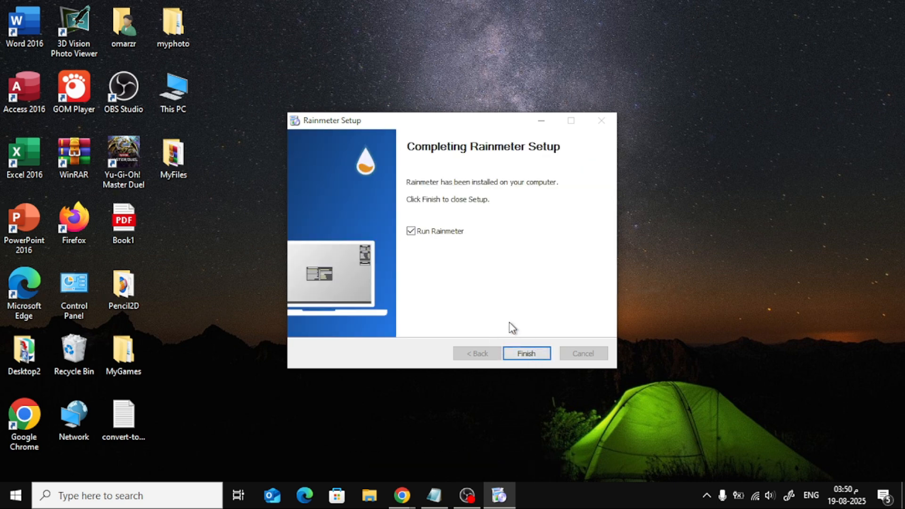
{"action": "left_click", "coordinate": [526, 352]}
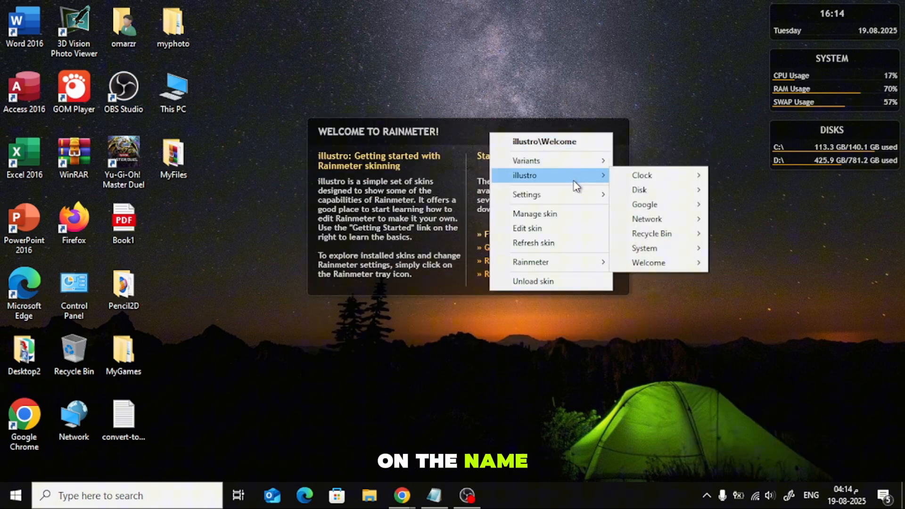
{"action": "mouse_move", "coordinate": [526, 160]}
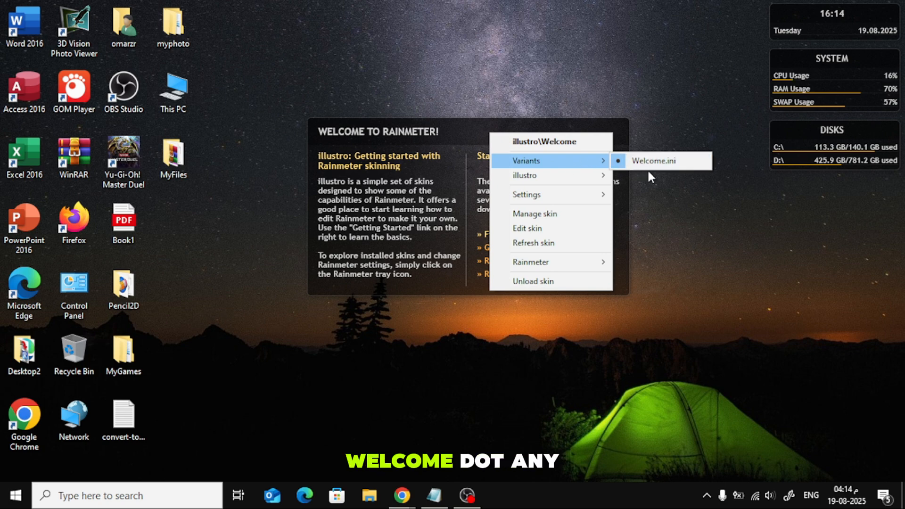
{"action": "mouse_move", "coordinate": [691, 169]}
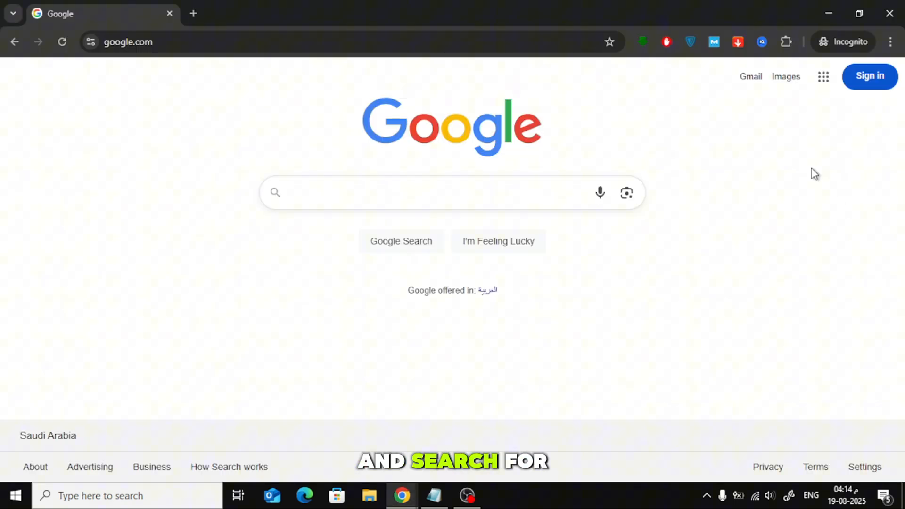
- Search Google for 'visualskins.com' and open the VisualSkins Rainmeter Skins result
{"action": "type", "text": "visualskins.com"}
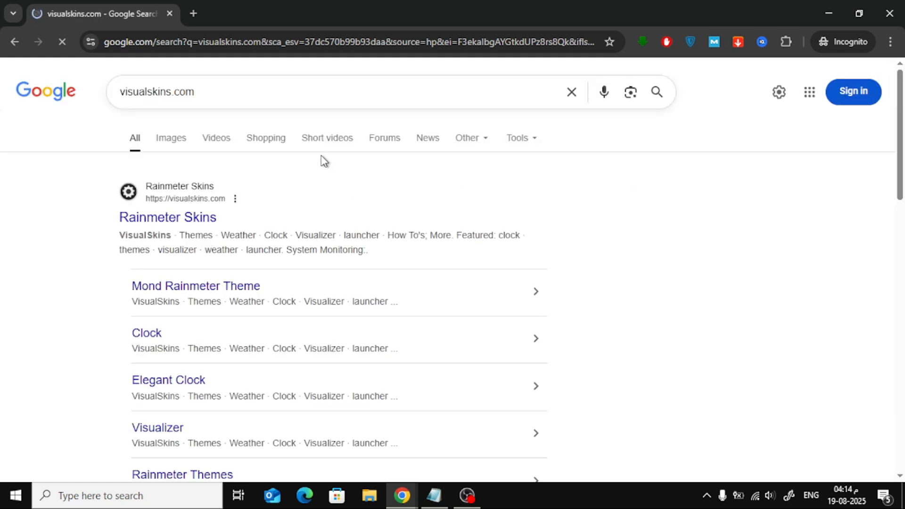
{"action": "left_click", "coordinate": [167, 216]}
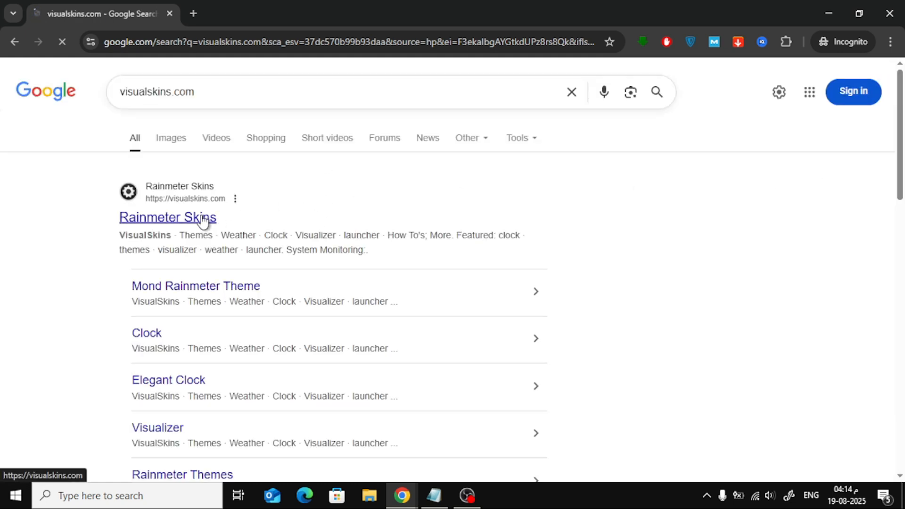
{"action": "left_click", "coordinate": [167, 217]}
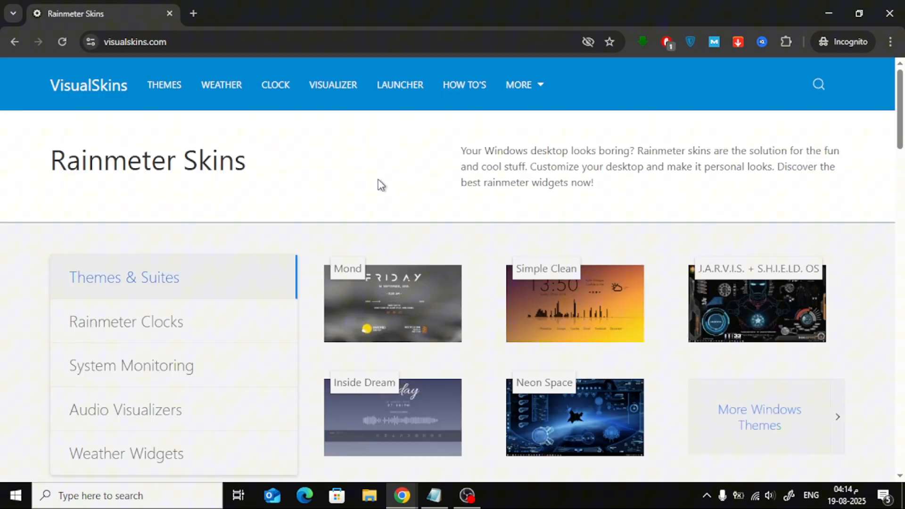
- Scroll the VisualSkins home page through Recently Added Desktop Skins to reach Inside Dream
{"action": "scroll", "scroll_direction": "down", "scroll_amount": 3}
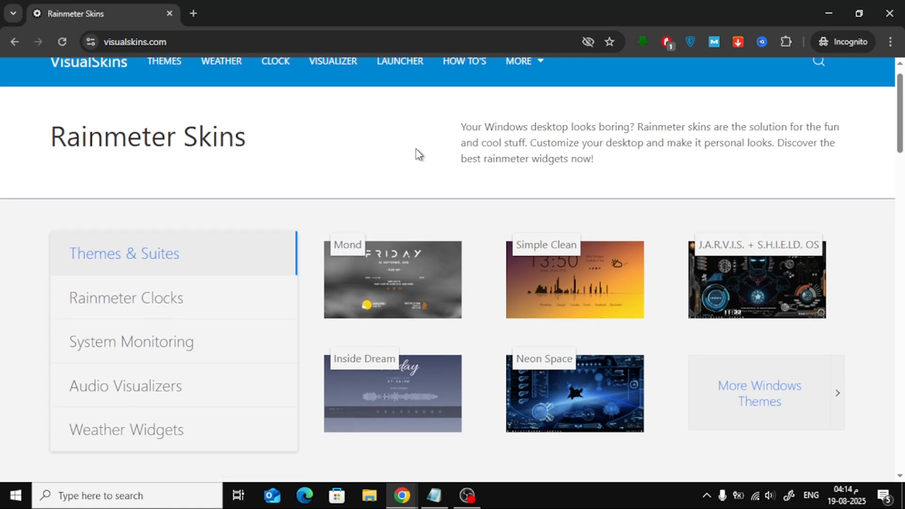
{"action": "scroll", "scroll_direction": "down", "scroll_amount": 3}
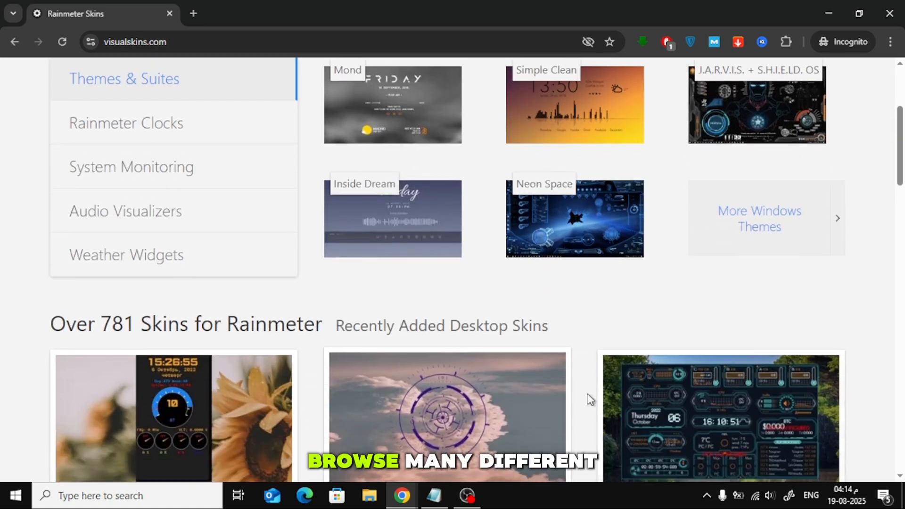
{"action": "scroll", "scroll_direction": "down", "scroll_amount": 3}
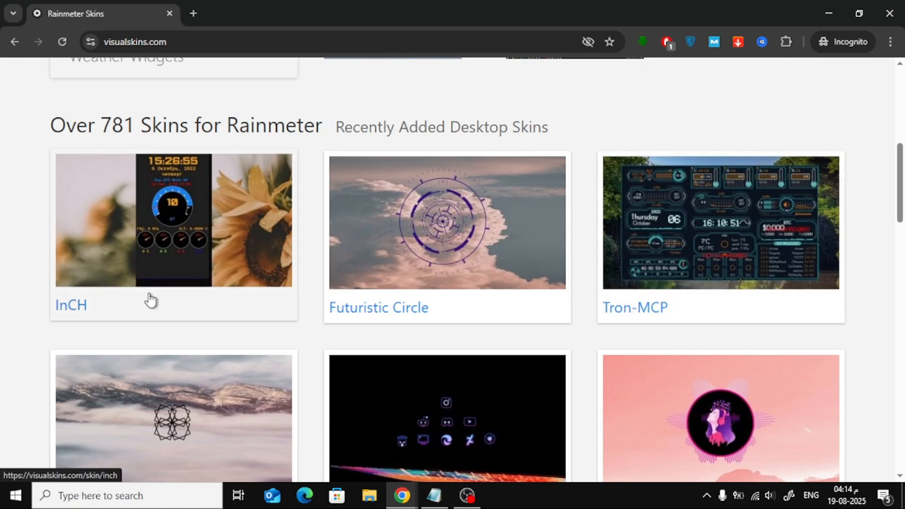
{"action": "scroll", "scroll_direction": "down", "scroll_amount": 3}
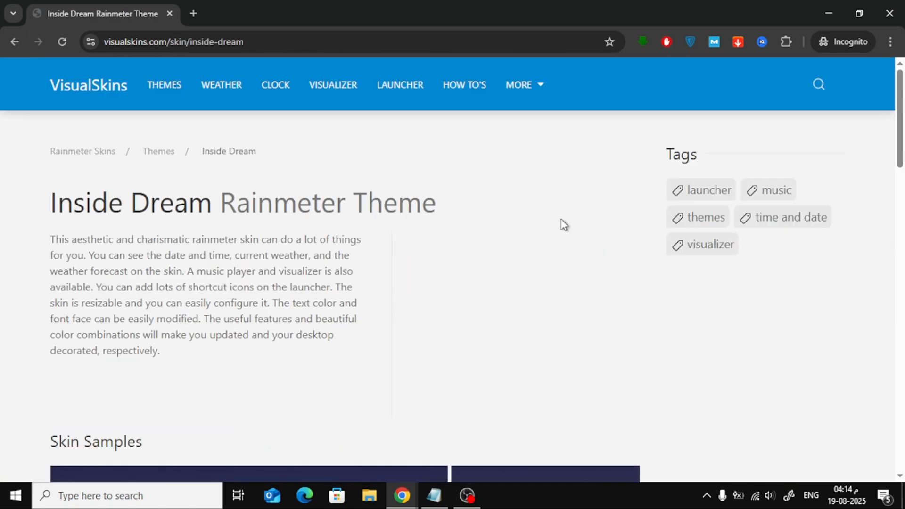
- Browse the Inside Dream sample images and download the Inside Dream skin package
{"action": "scroll", "scroll_direction": "down", "scroll_amount": 3}
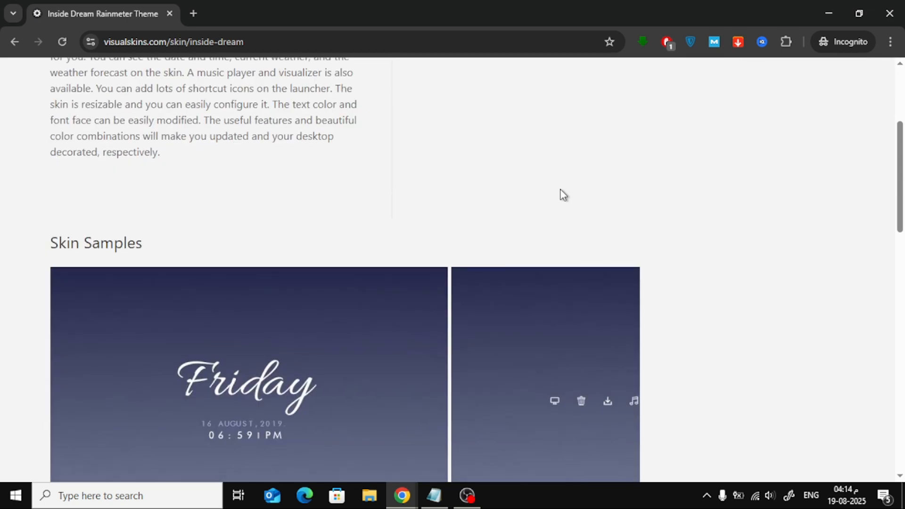
{"action": "scroll", "scroll_direction": "down", "scroll_amount": 3}
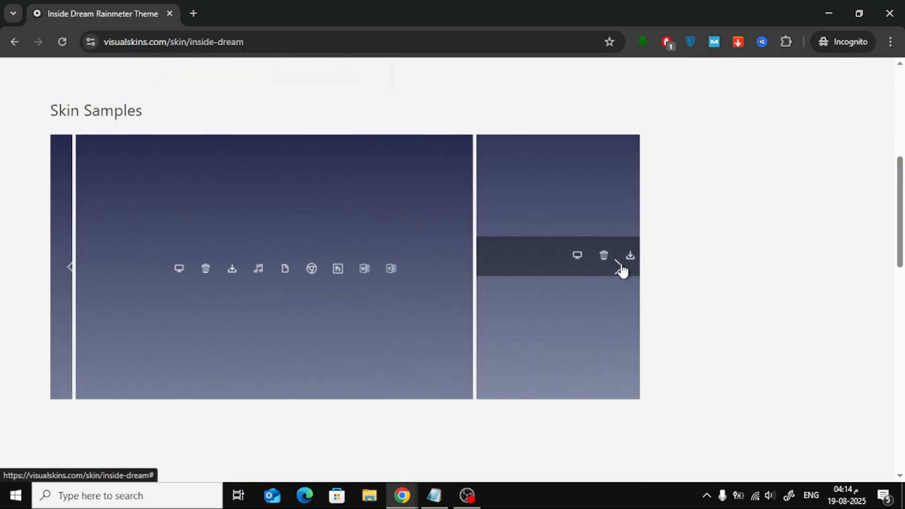
{"action": "left_click", "coordinate": [620, 267]}
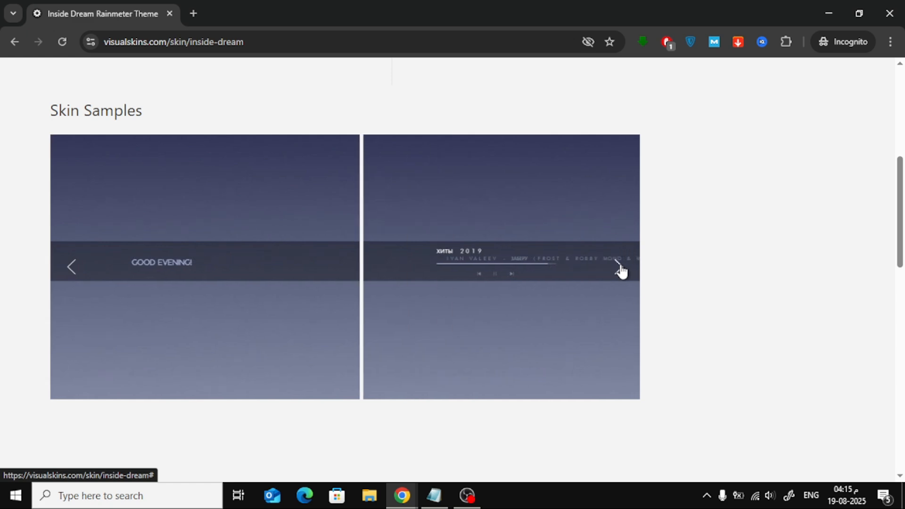
{"action": "scroll", "scroll_direction": "down", "scroll_amount": 3}
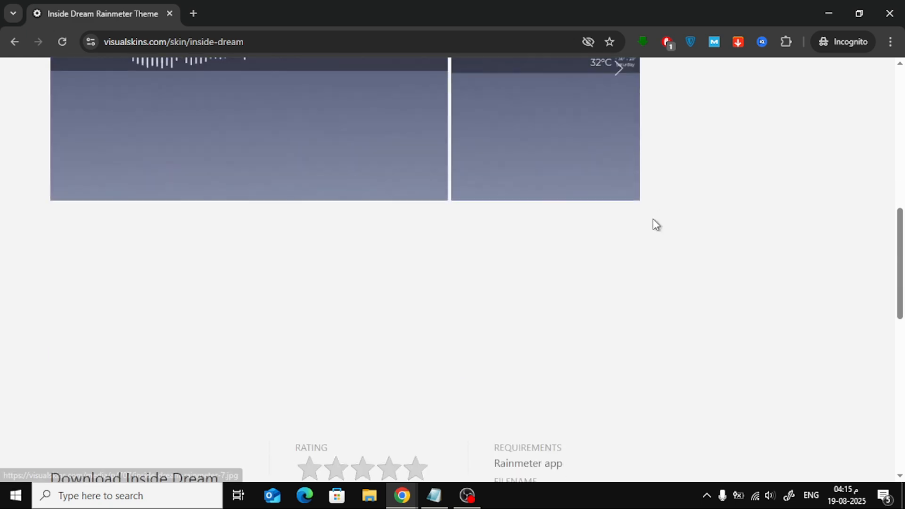
{"action": "scroll", "scroll_direction": "down", "scroll_amount": 3}
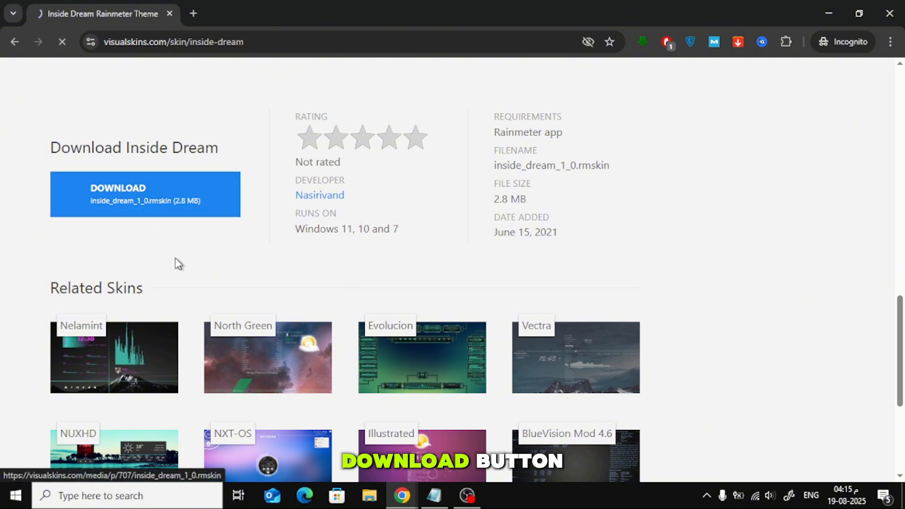
{"action": "left_click", "coordinate": [144, 194]}
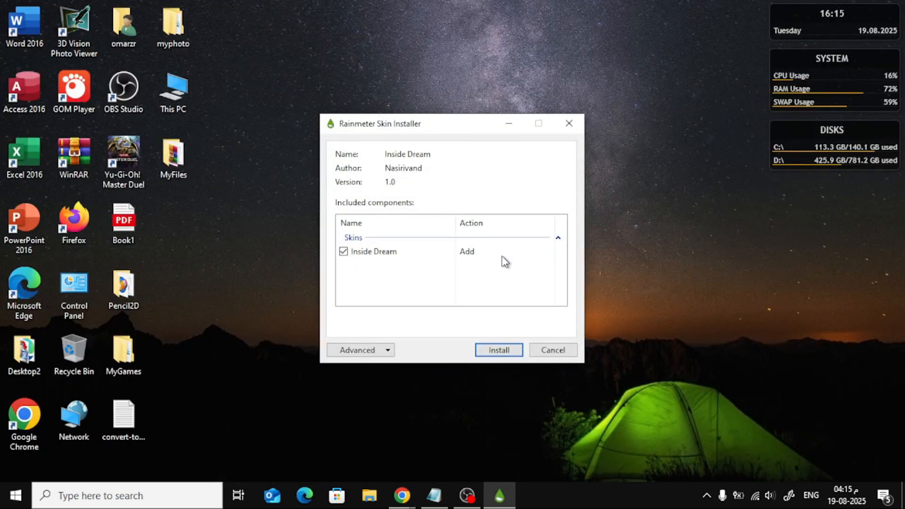
- Install the checked Inside Dream component from the Rainmeter Skin Installer
{"action": "left_click", "coordinate": [498, 349]}
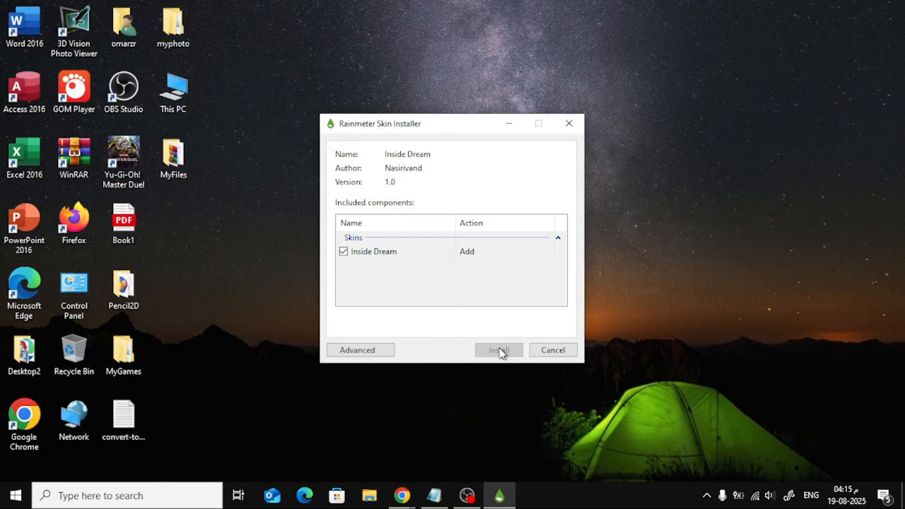
{"action": "left_click", "coordinate": [498, 350]}
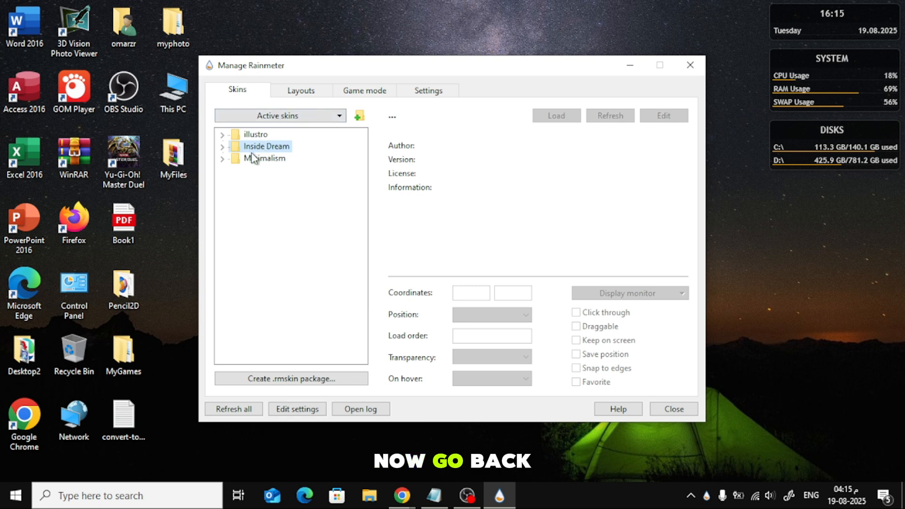
- Expand Inside Dream in Manage Rainmeter and load its Clock and Dock widgets
{"action": "left_click", "coordinate": [222, 146]}
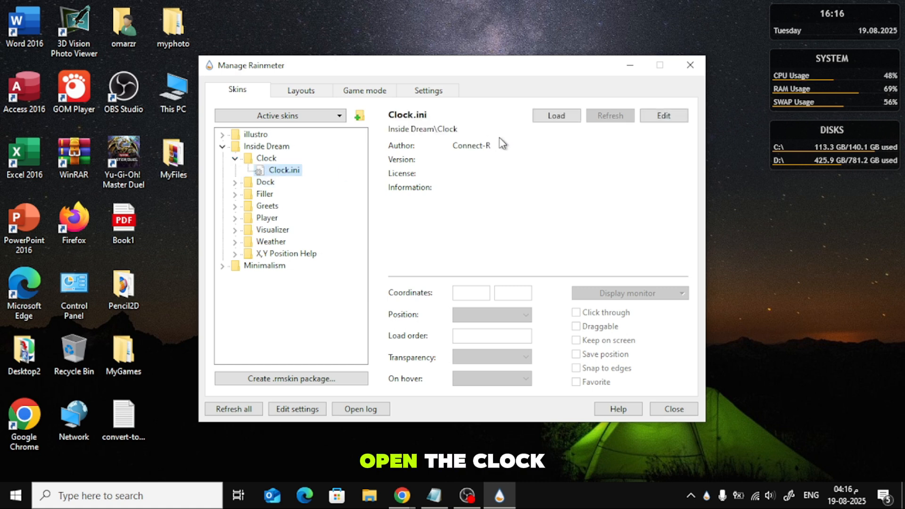
{"action": "left_click", "coordinate": [555, 116]}
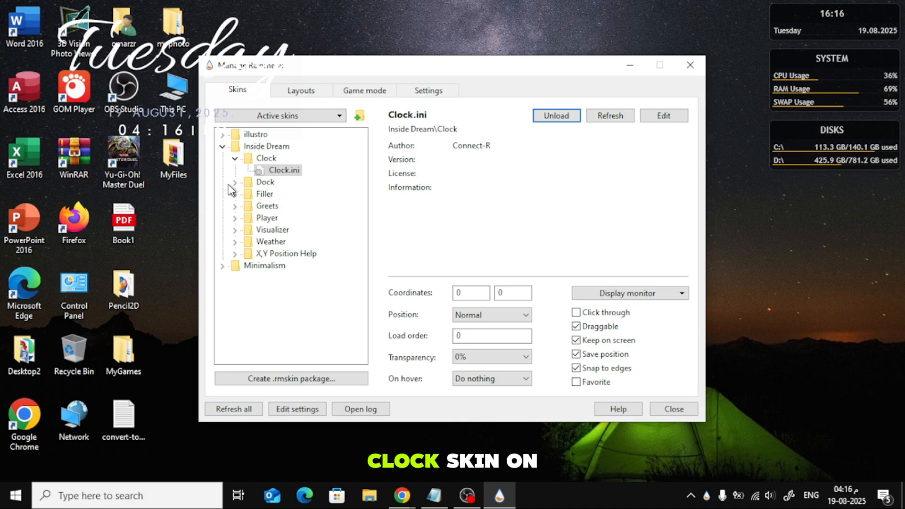
{"action": "left_click", "coordinate": [235, 182]}
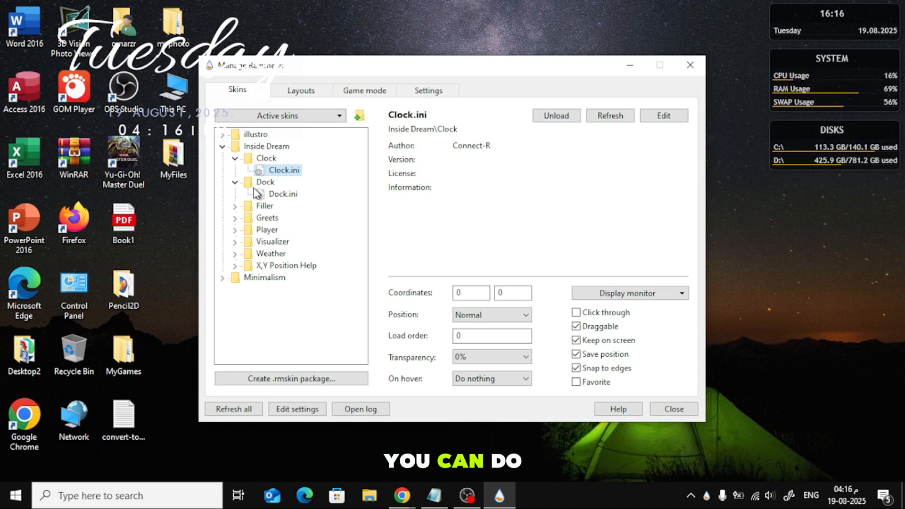
{"action": "left_click", "coordinate": [283, 193]}
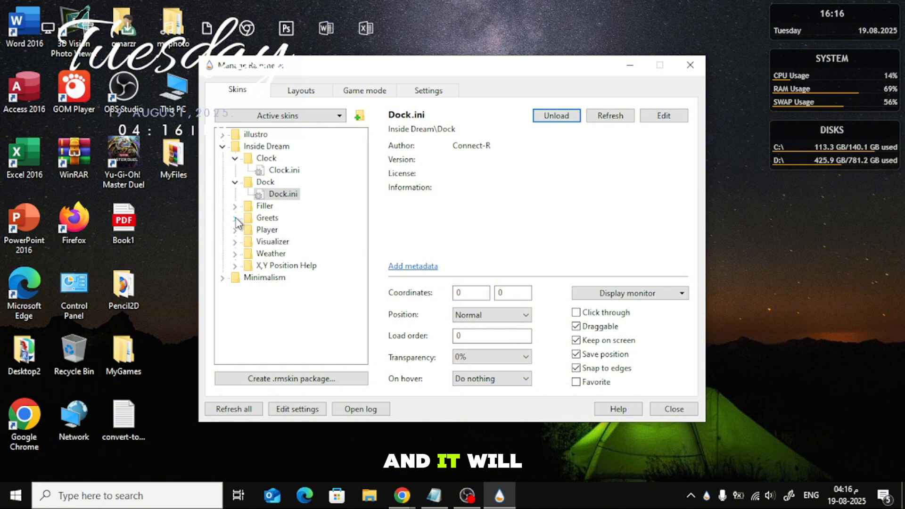
- Load the Inside Dream Weather widget from the Weather folder
{"action": "left_click", "coordinate": [234, 254]}
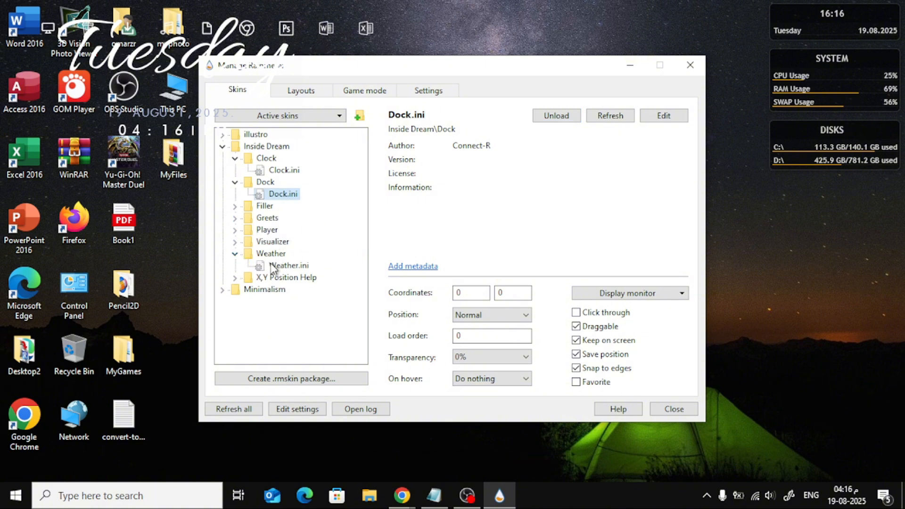
{"action": "left_click", "coordinate": [290, 265]}
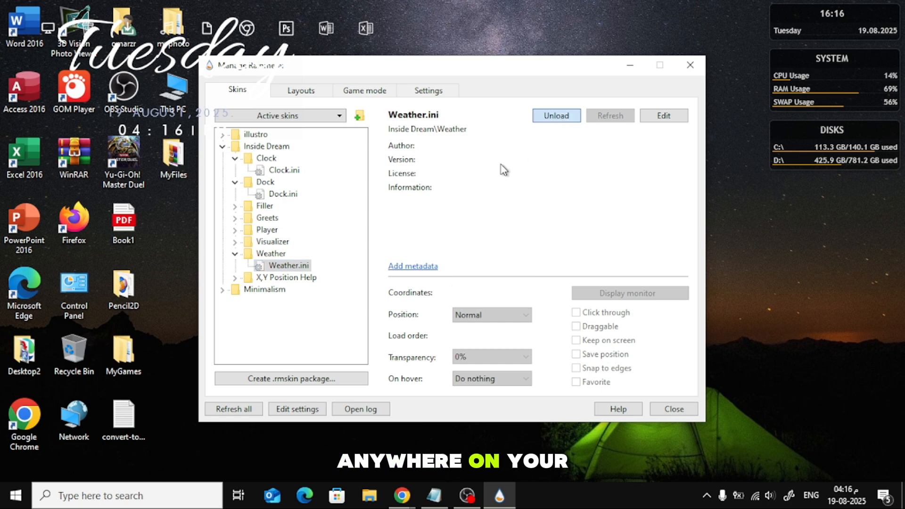
{"action": "left_click", "coordinate": [673, 408]}
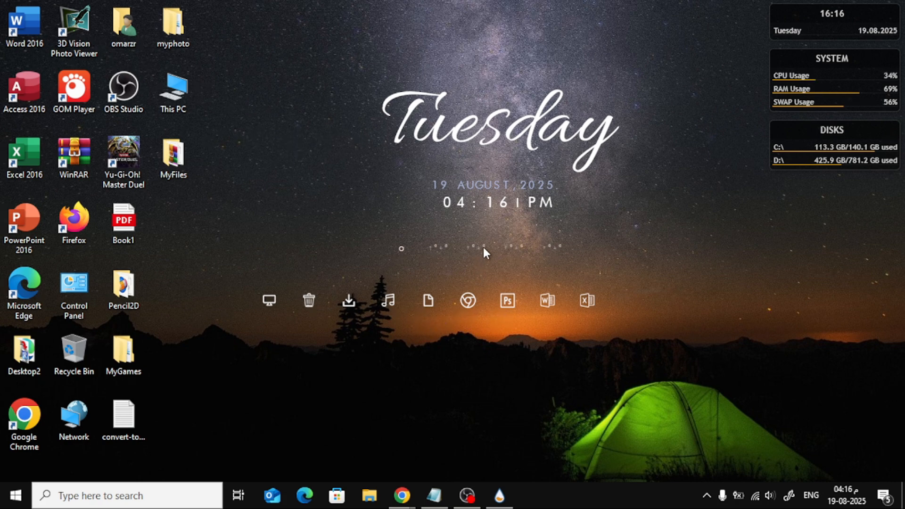
{"action": "mouse_move", "coordinate": [388, 302]}
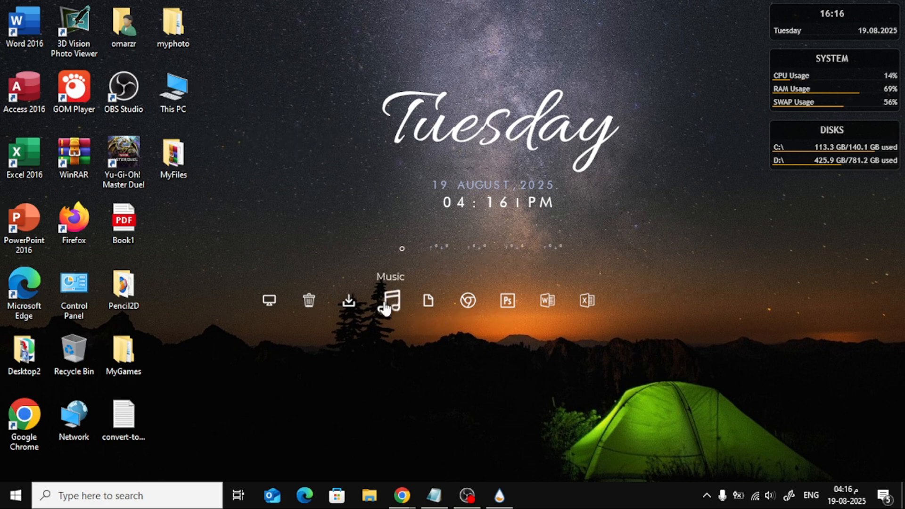